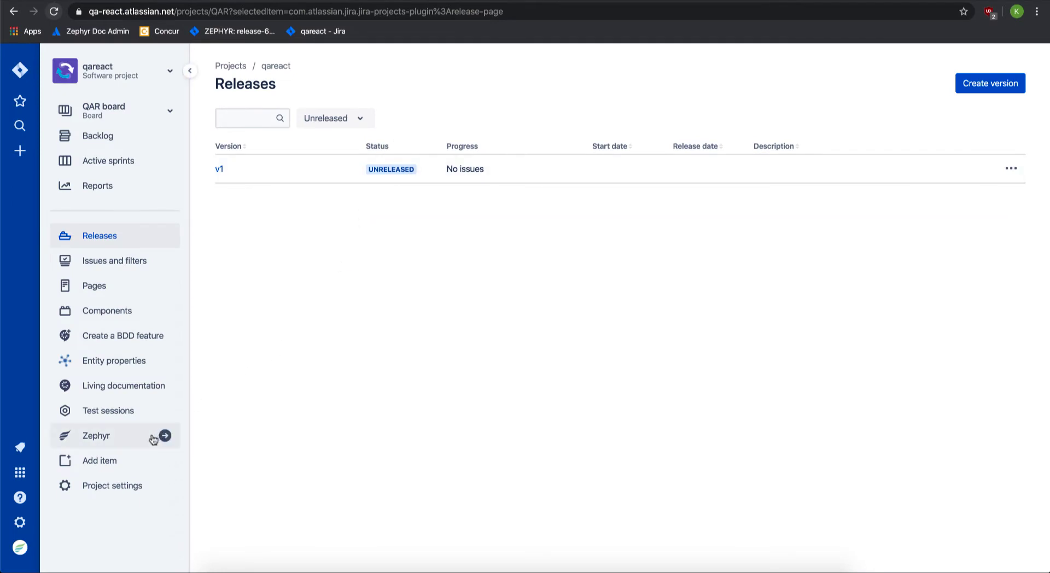
- Open the qareact project's Zephyr Traceability Matrix report via the Reporting section
left_click(97, 436)
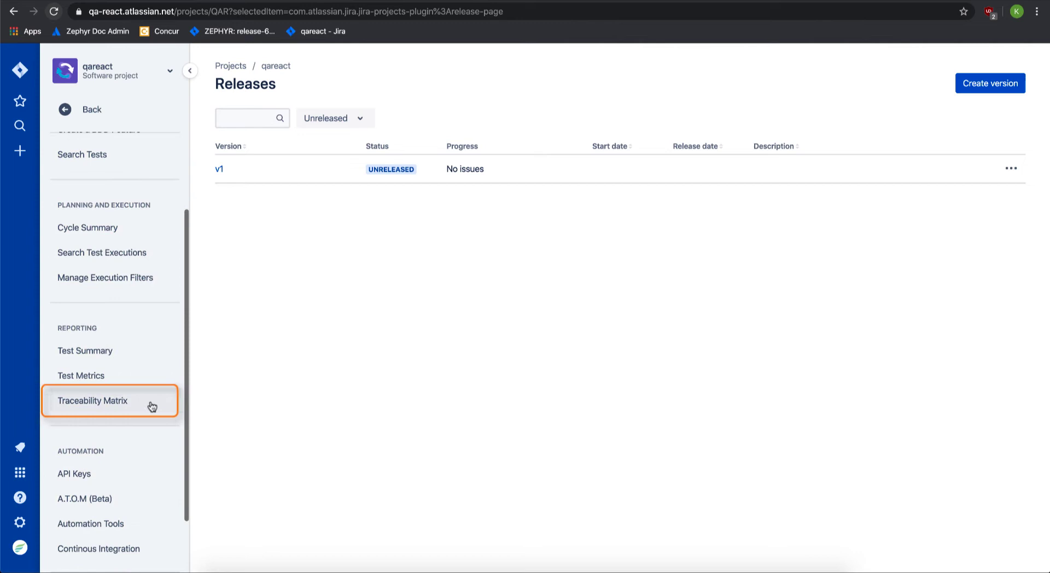
left_click(93, 401)
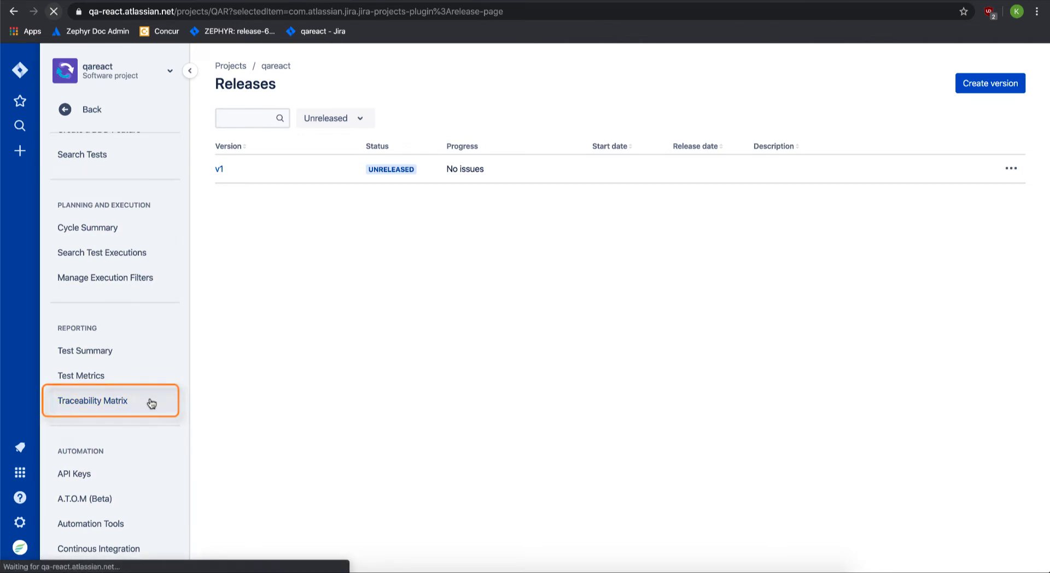
left_click(92, 401)
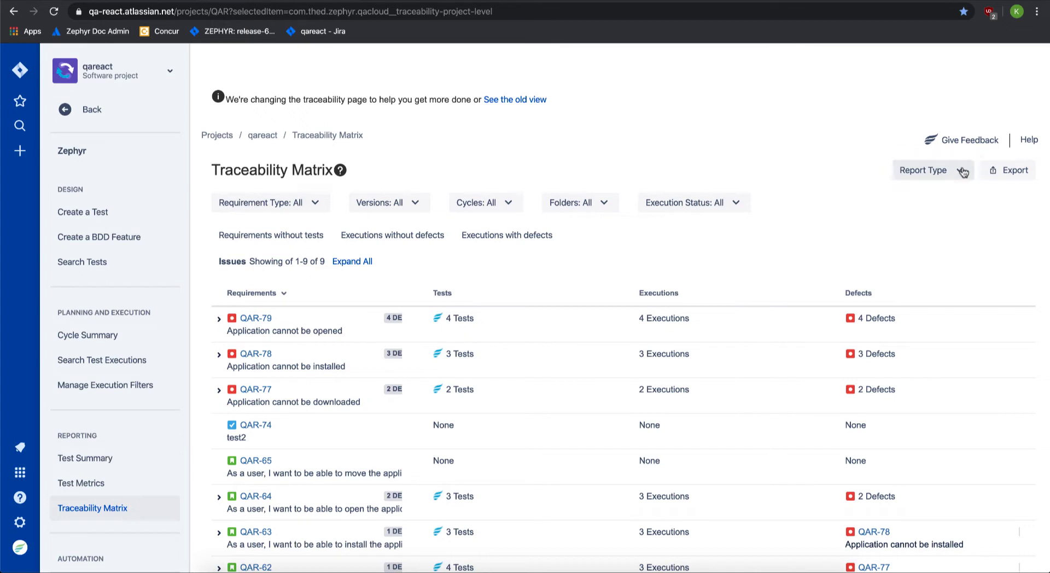
- Open the Requirement Type filter dropdown above the matrix
left_click(932, 169)
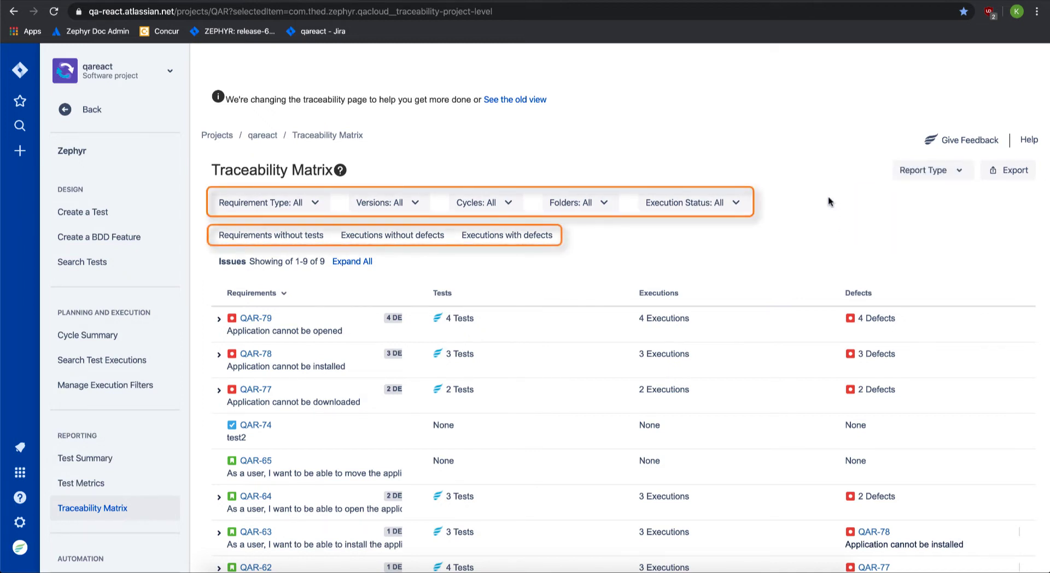
mouse_move(758, 204)
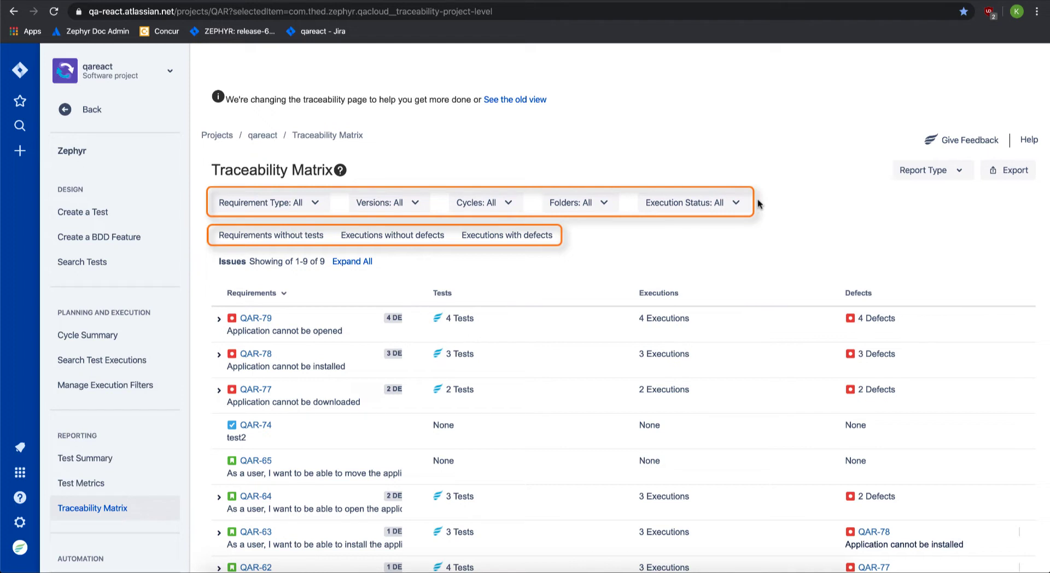
mouse_move(568, 241)
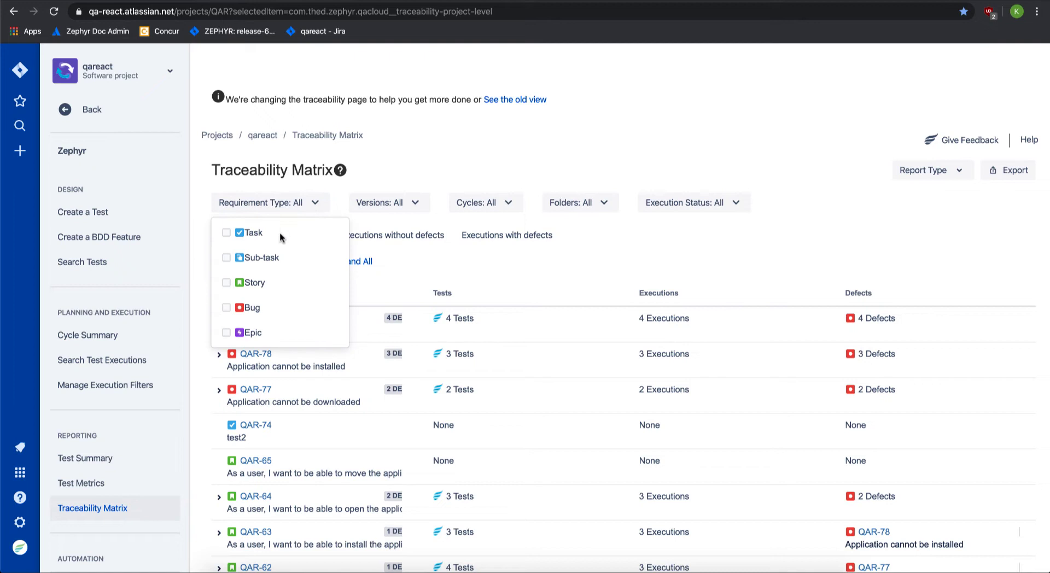
- Filter the matrix to Story requirements and expand QAR-63's linked tests
left_click(226, 282)
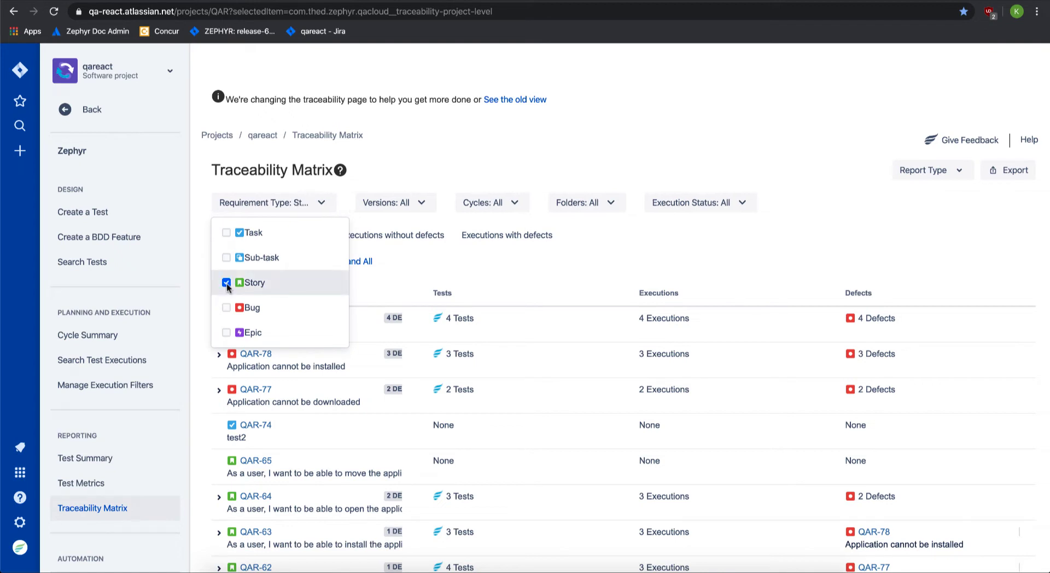
left_click(226, 281)
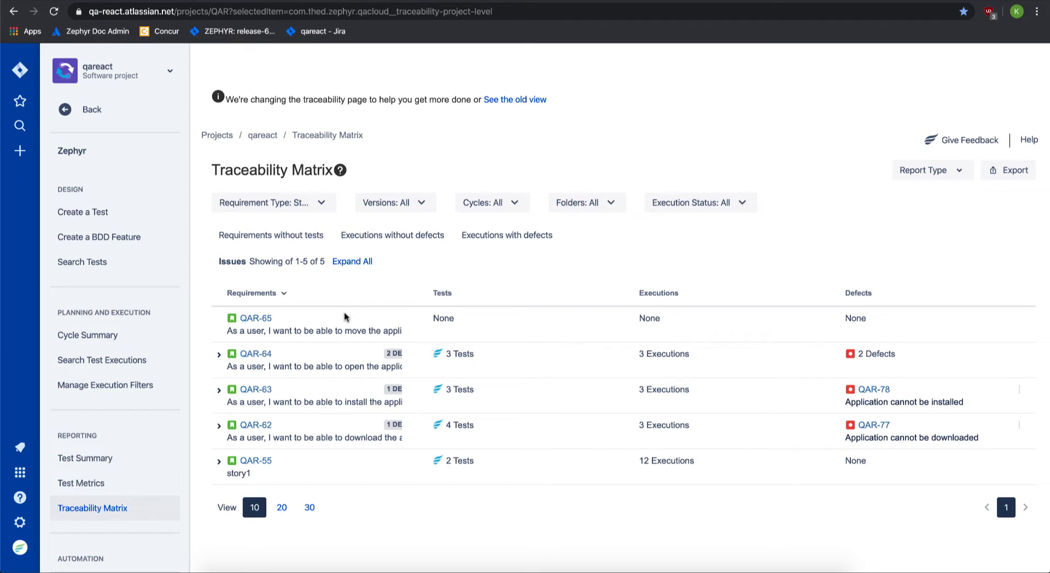
left_click(219, 388)
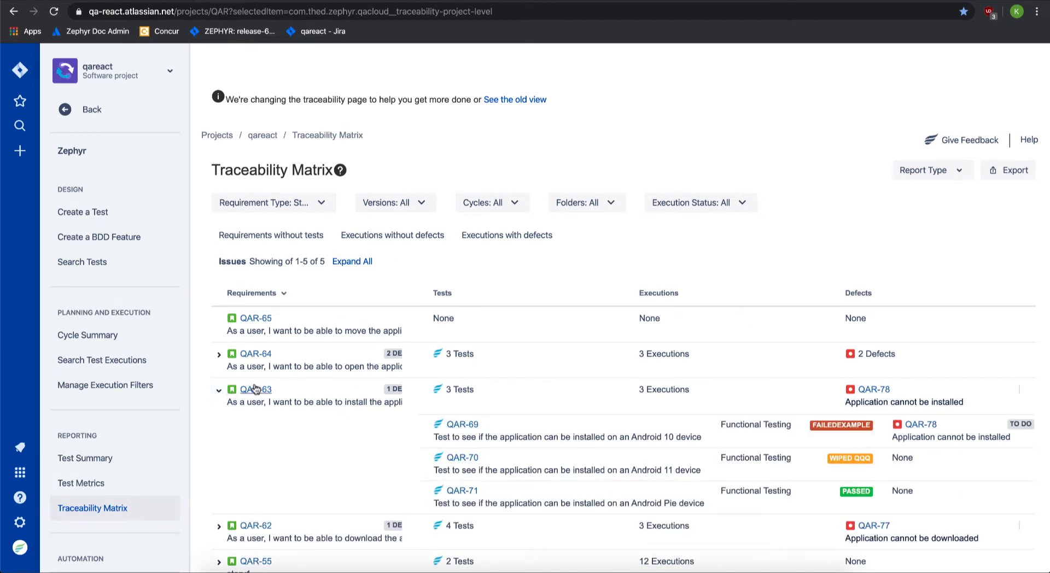
mouse_move(307, 298)
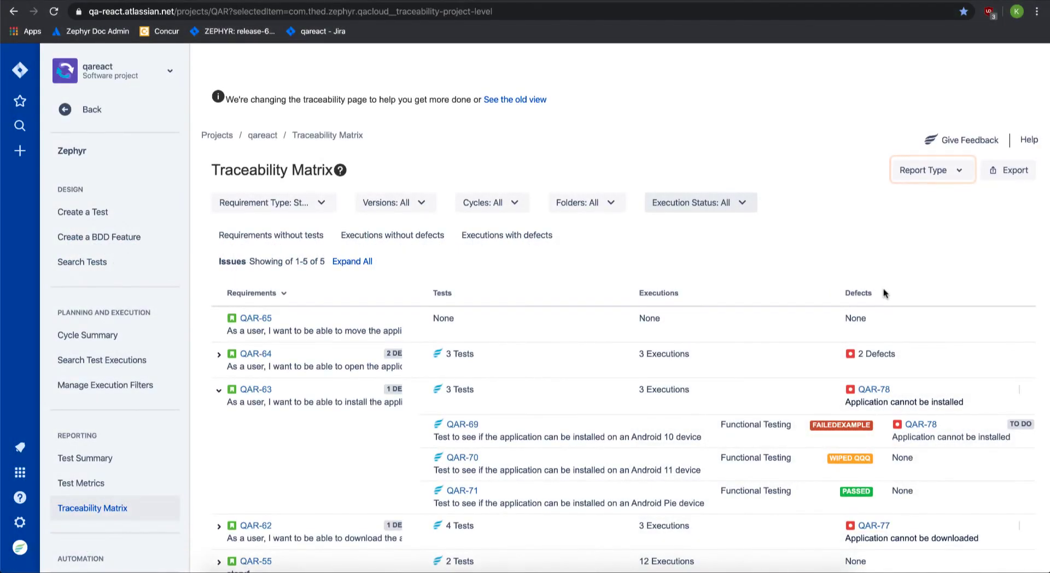
- Select the backward traceability report in the Report Type dropdown
left_click(931, 170)
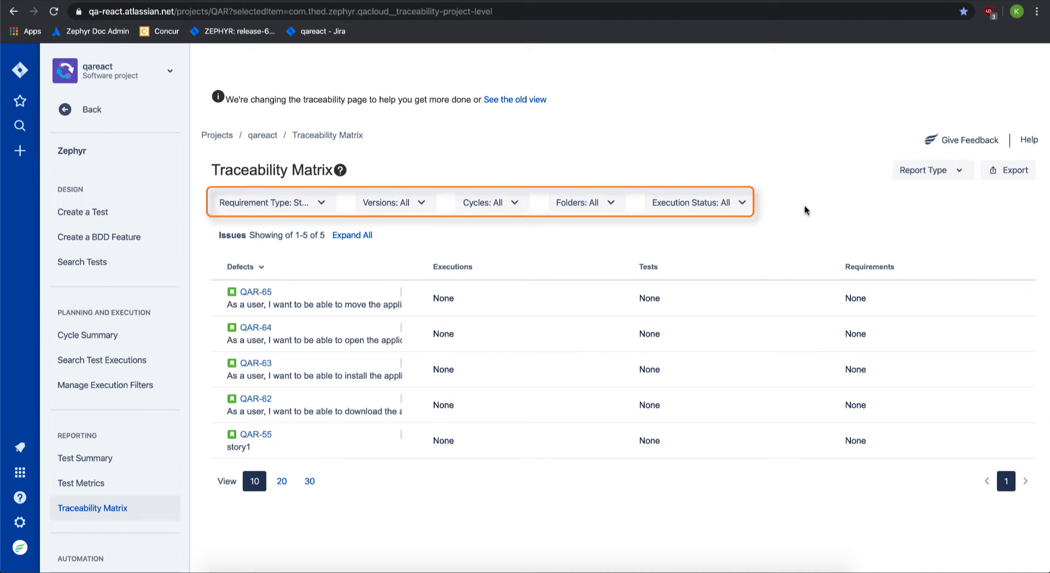
mouse_move(768, 202)
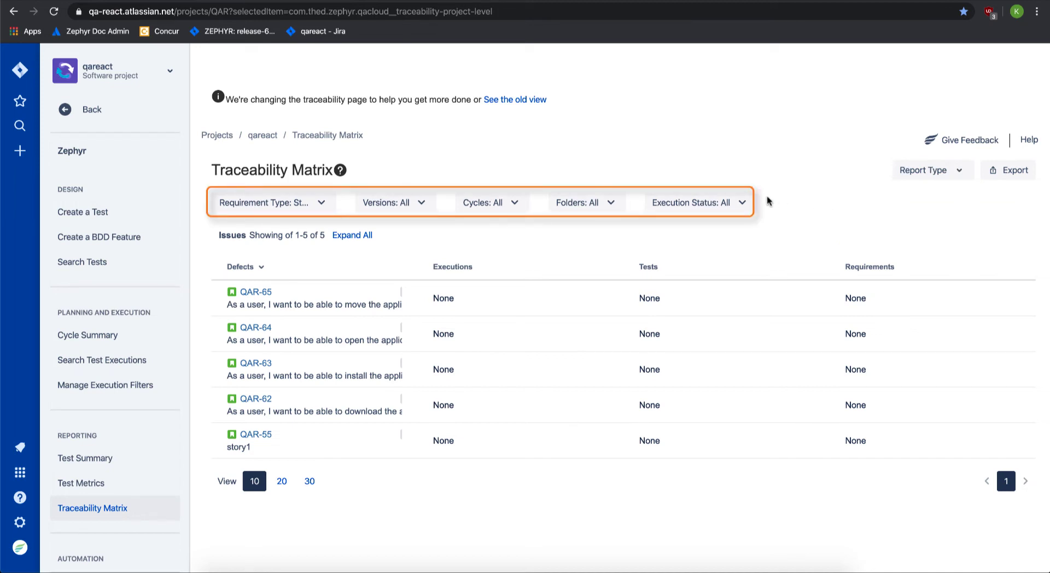
mouse_move(563, 221)
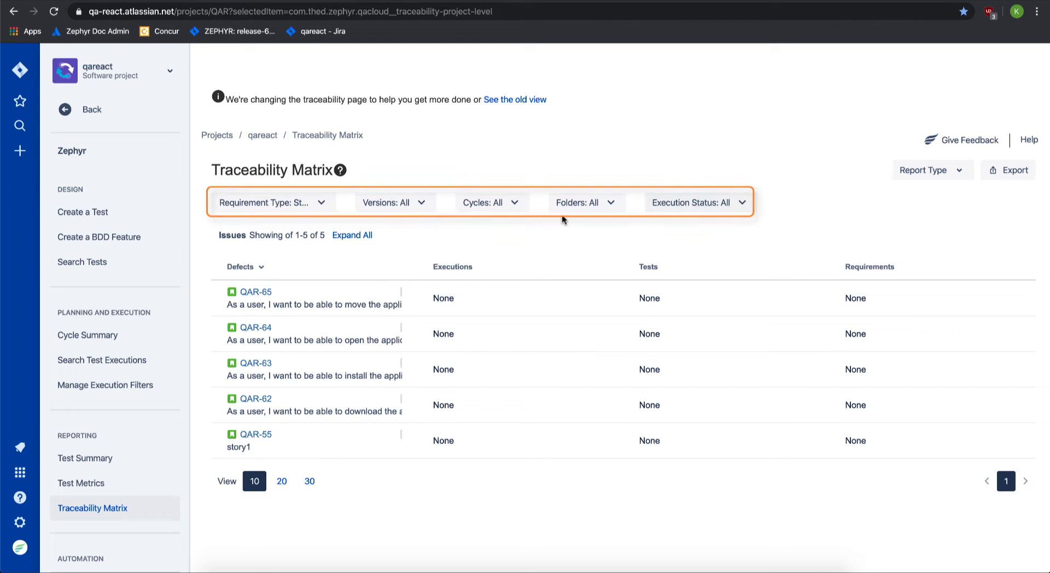
- Switch the Requirement Type filter from Story to Bug and expand QAR-79's executions
left_click(272, 202)
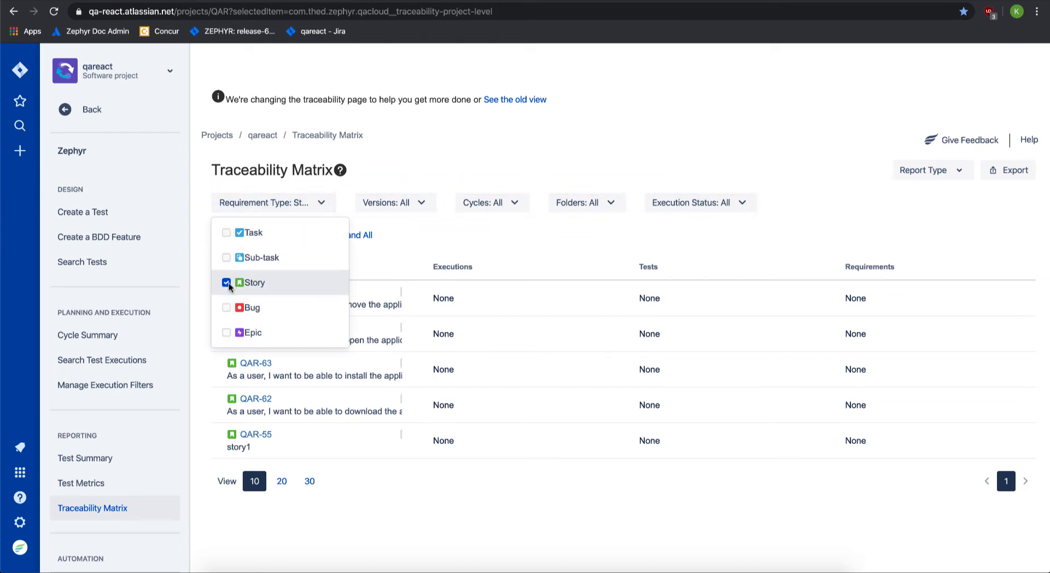
left_click(227, 307)
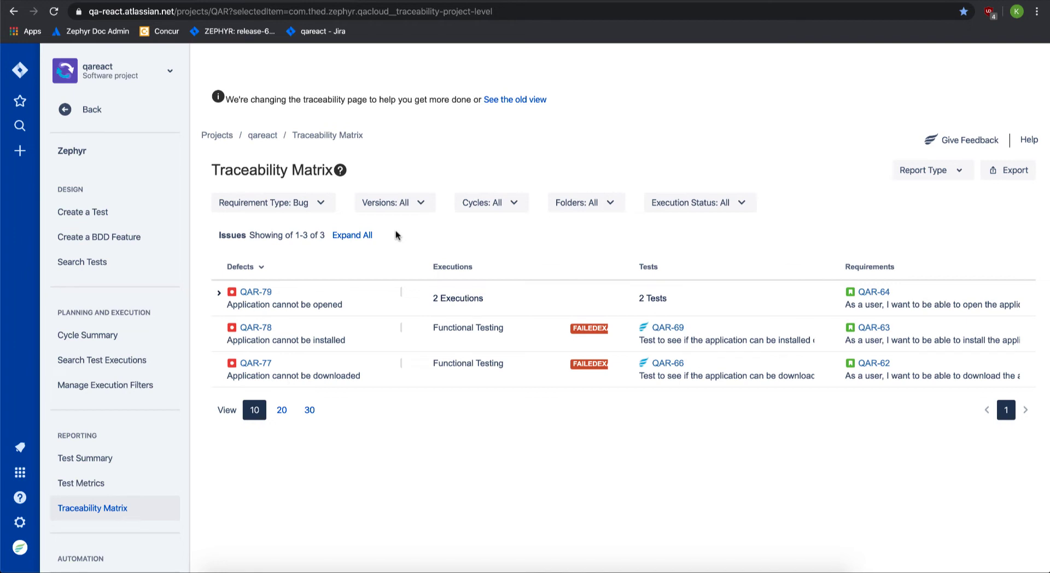
left_click(219, 294)
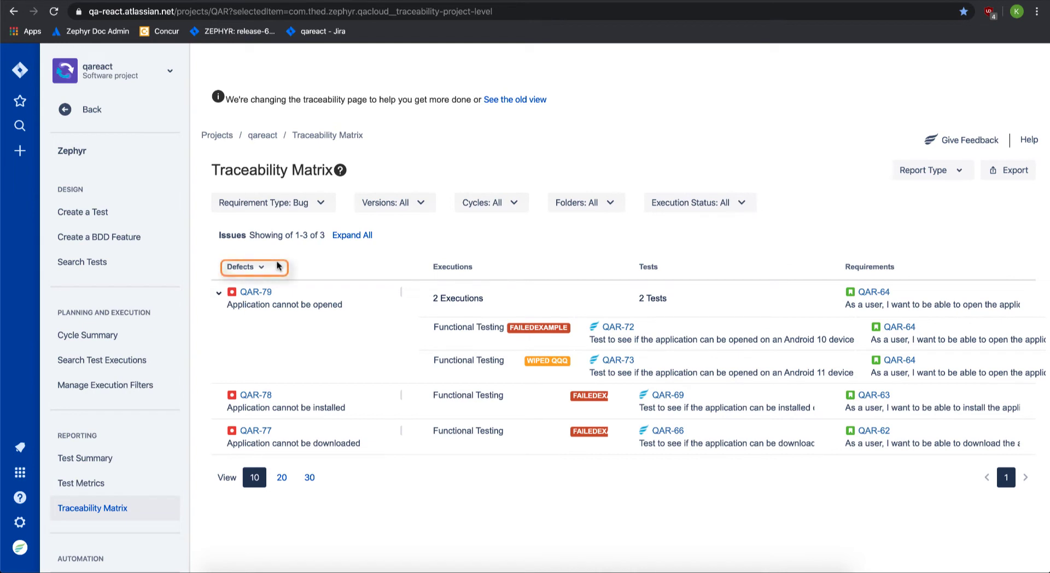
mouse_move(482, 267)
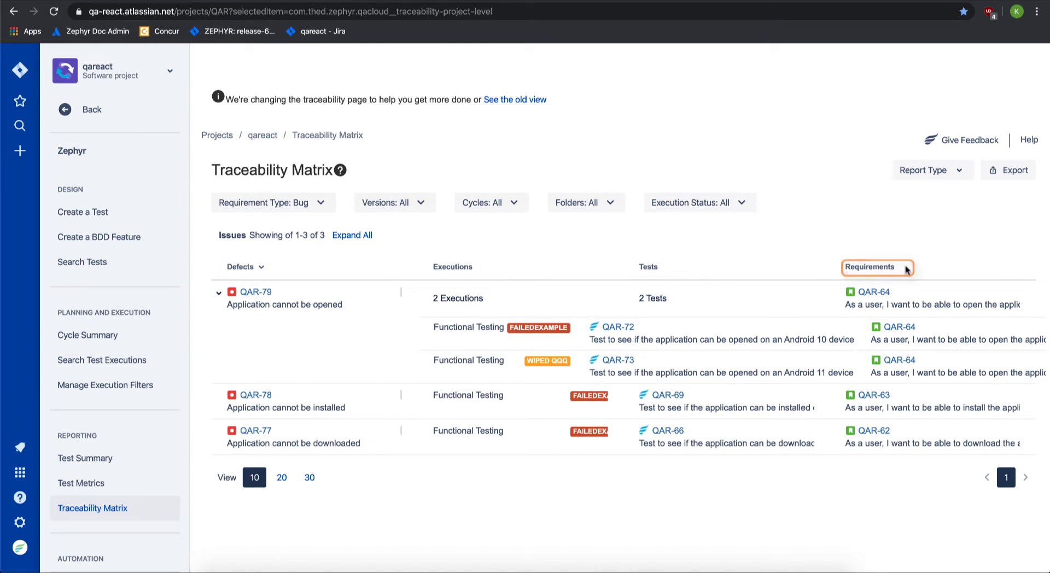
mouse_move(906, 266)
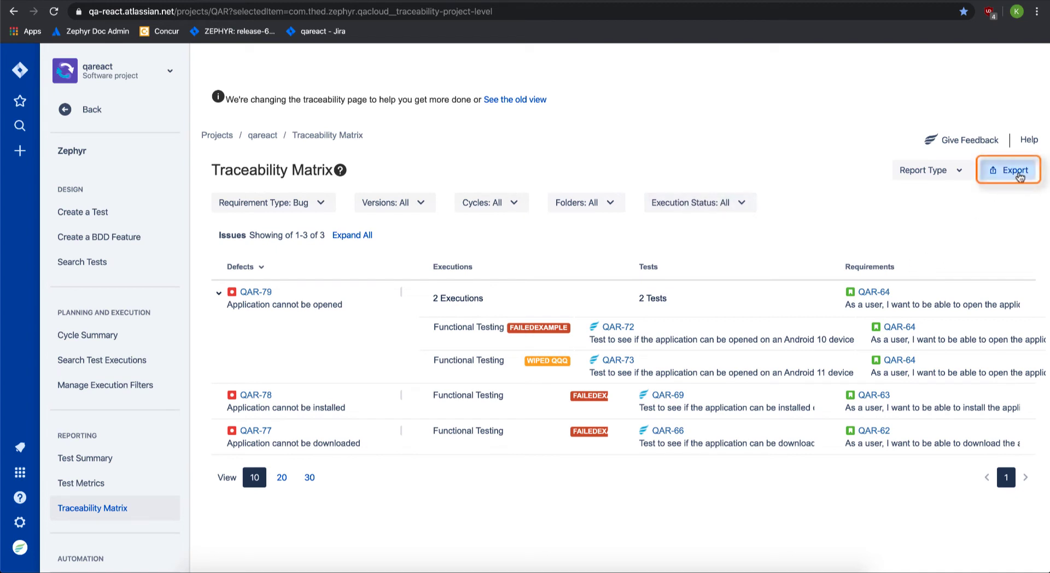
- Export the Bug backward matrix and open the downloaded .xlsx file
left_click(1008, 169)
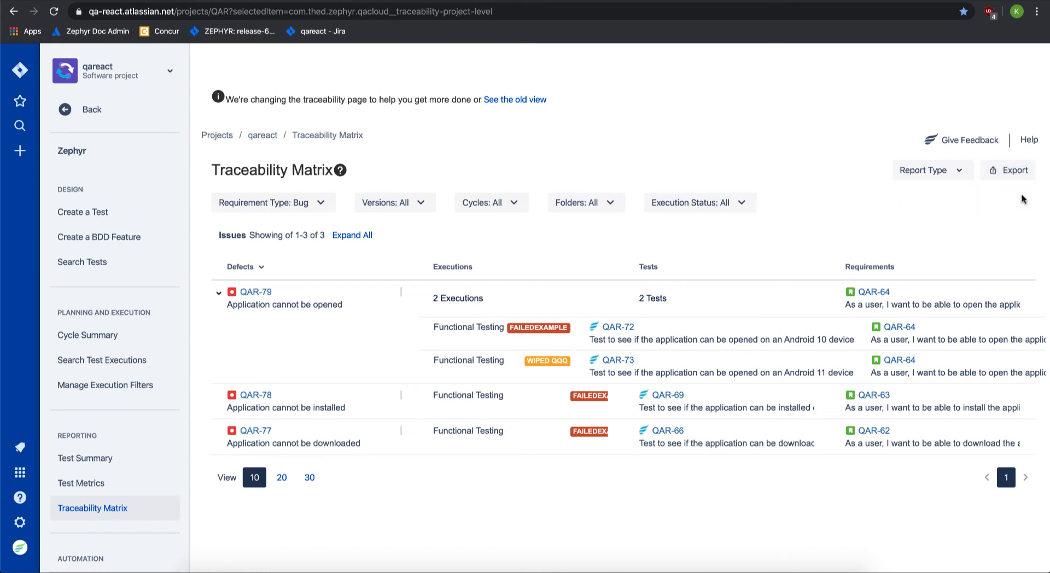
left_click(1007, 170)
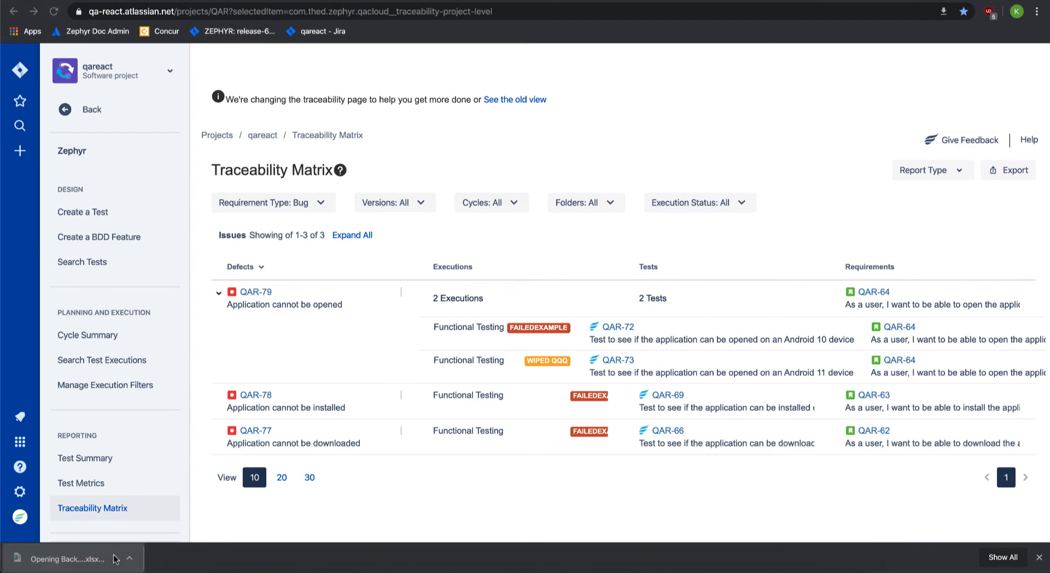
left_click(67, 559)
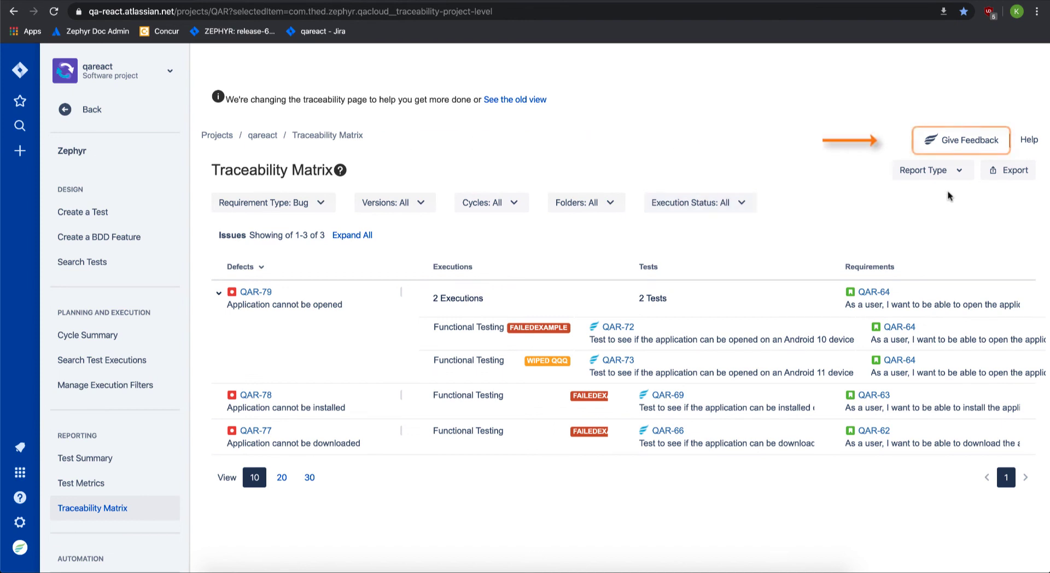
mouse_move(997, 141)
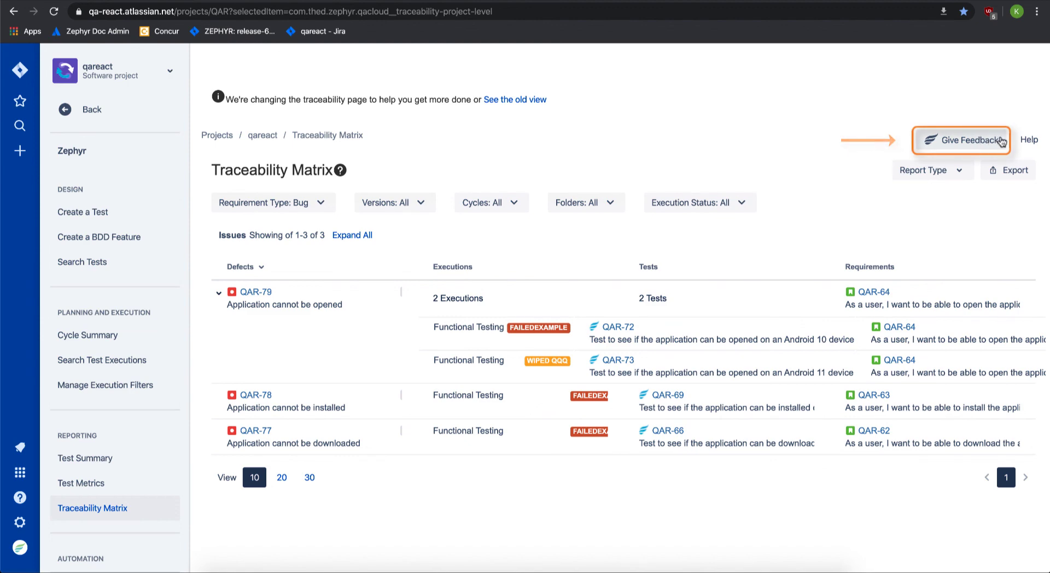
- Open the Give Feedback form on the vendor's site
left_click(960, 140)
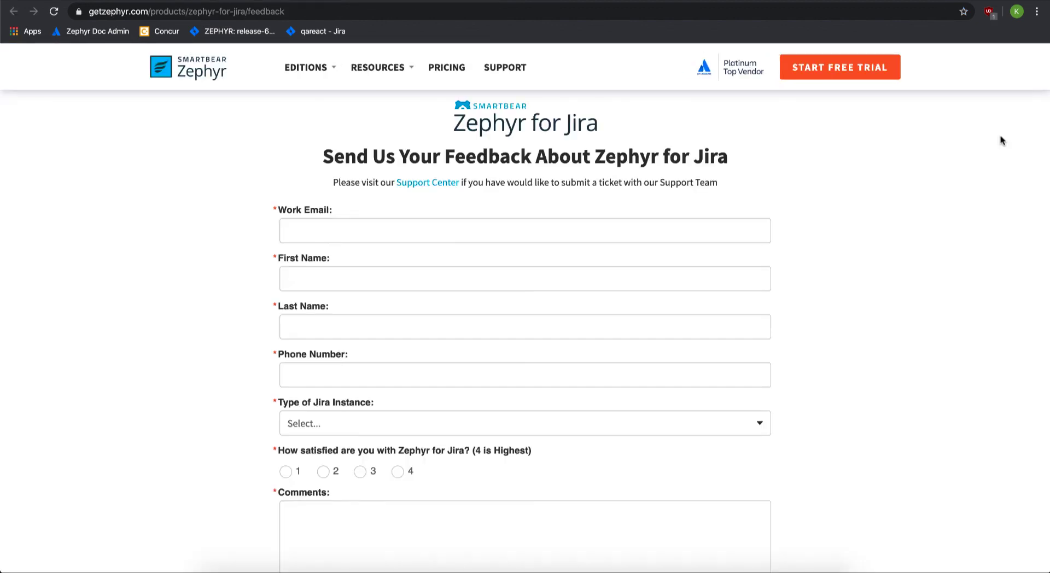